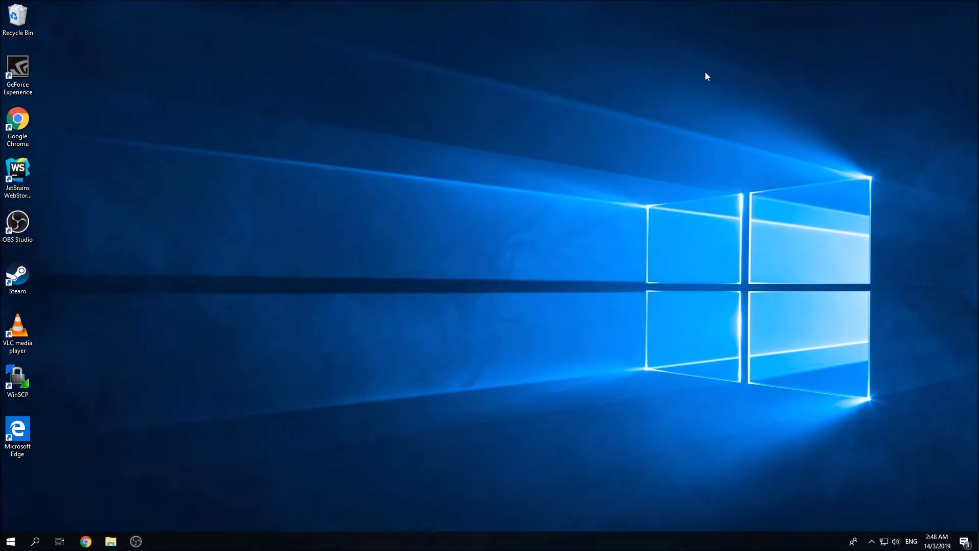
mouse_move(665, 232)
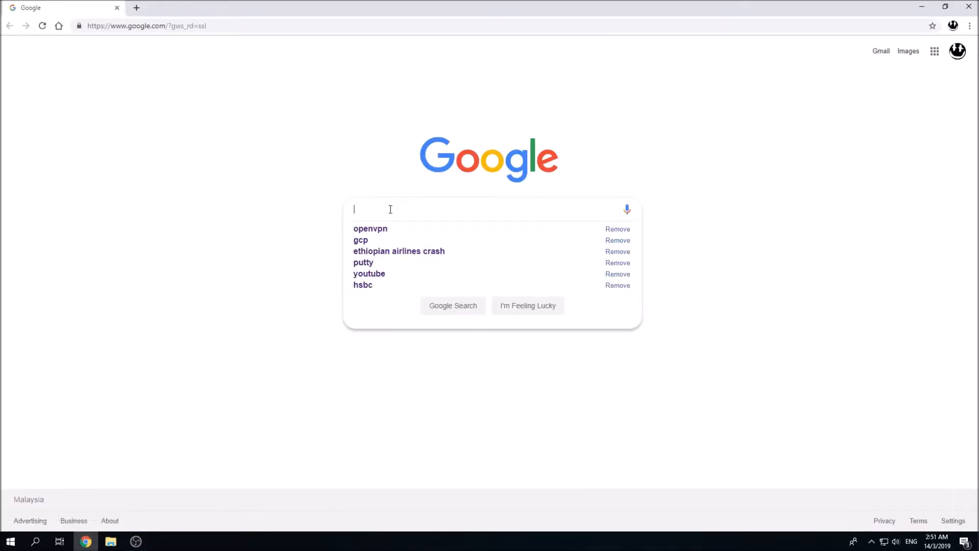
Step: Search Google for openvpn, open openvpn.net and go to its Get OpenVPN download page
text(openvpn)
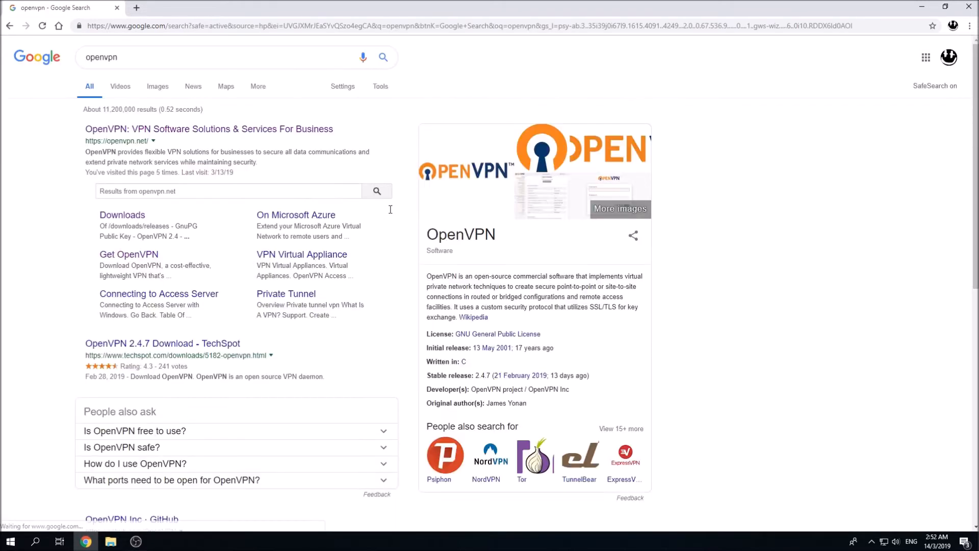
click(209, 129)
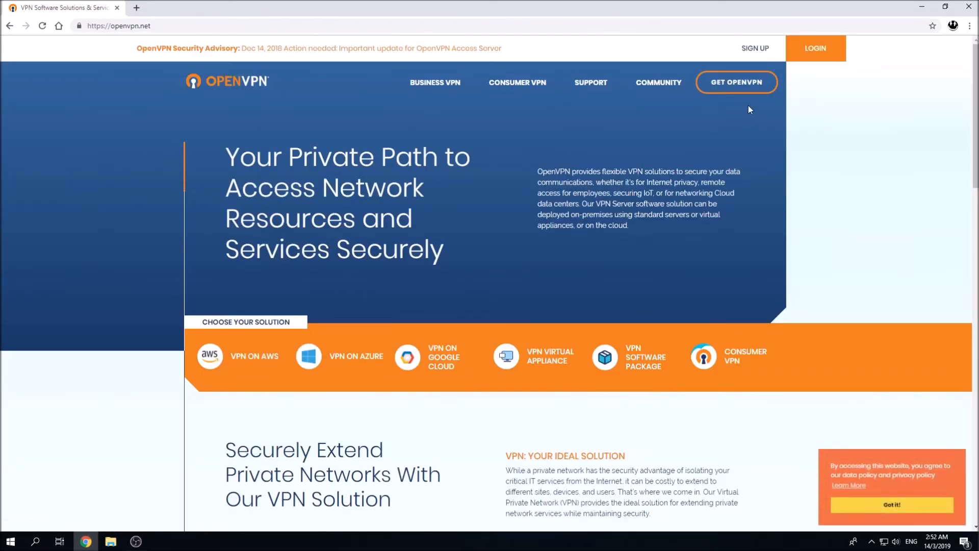
click(736, 82)
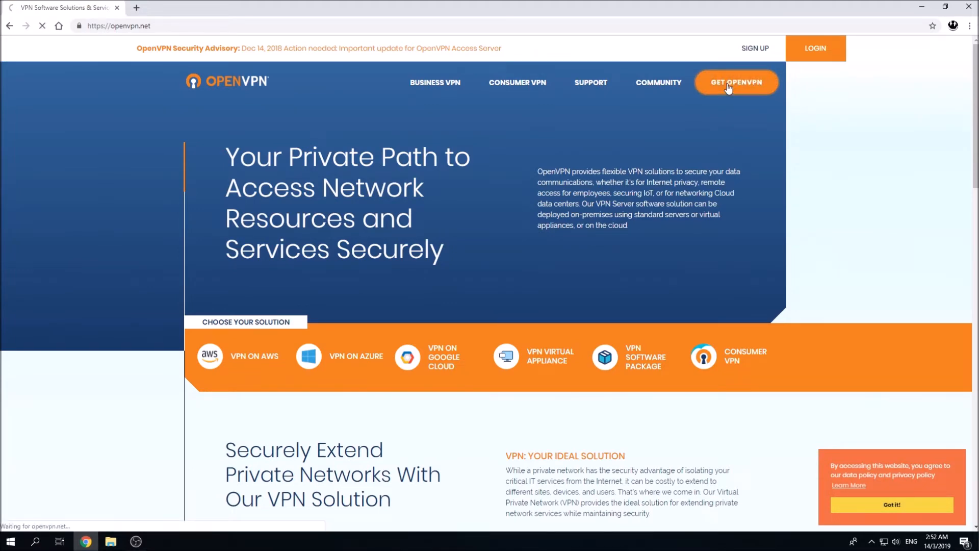
click(736, 82)
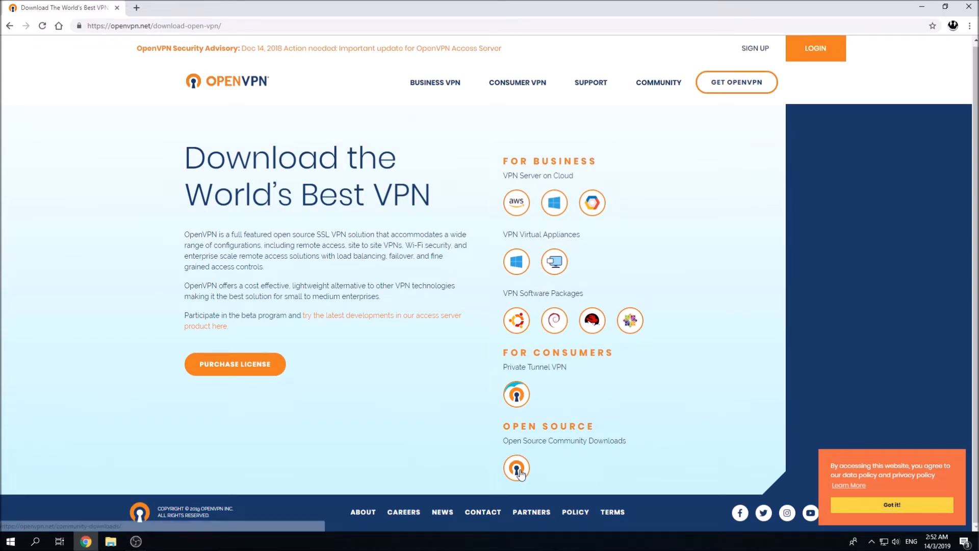
Step: Download openvpn-install-2.4.7-I603.exe from the Open Source Community Downloads release table
click(516, 468)
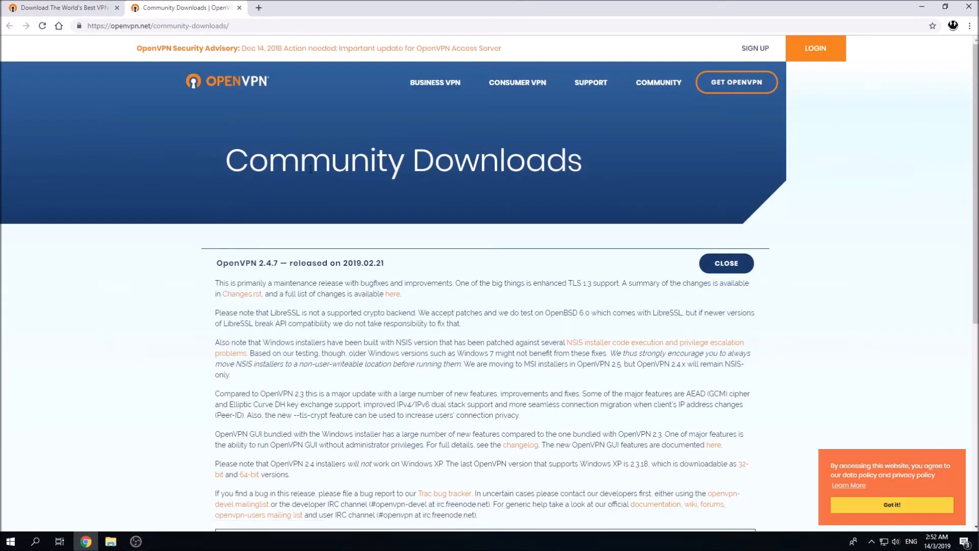
mouse_move(254, 125)
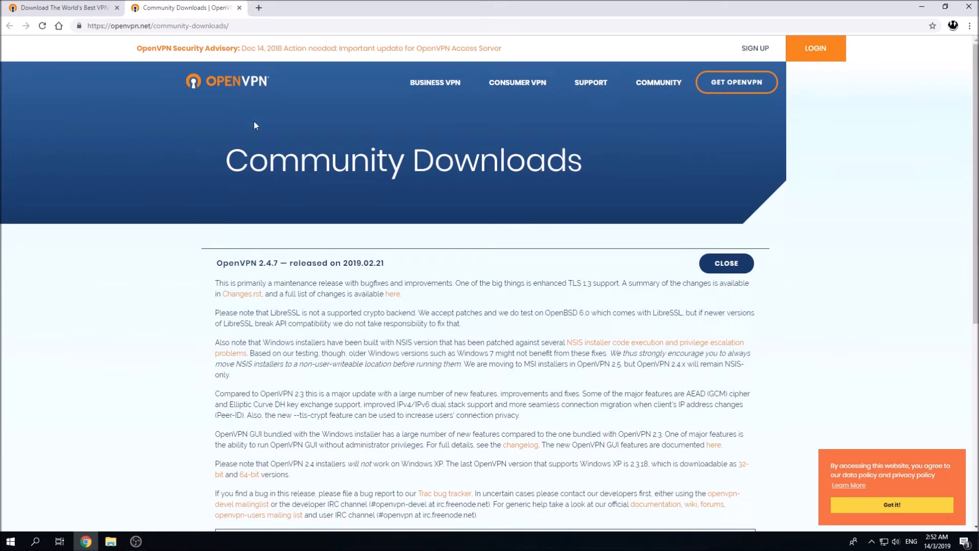
scroll(down, 3)
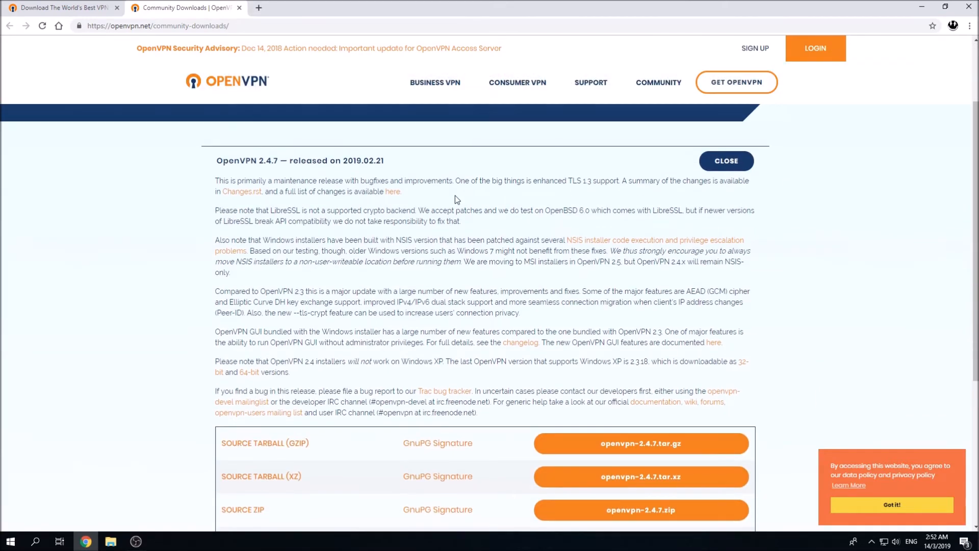
scroll(down, 3)
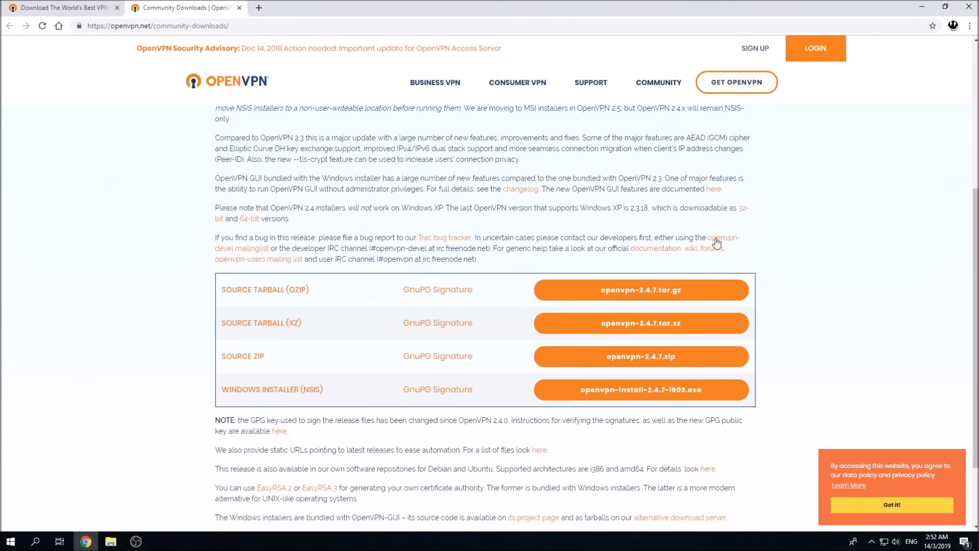
mouse_move(629, 206)
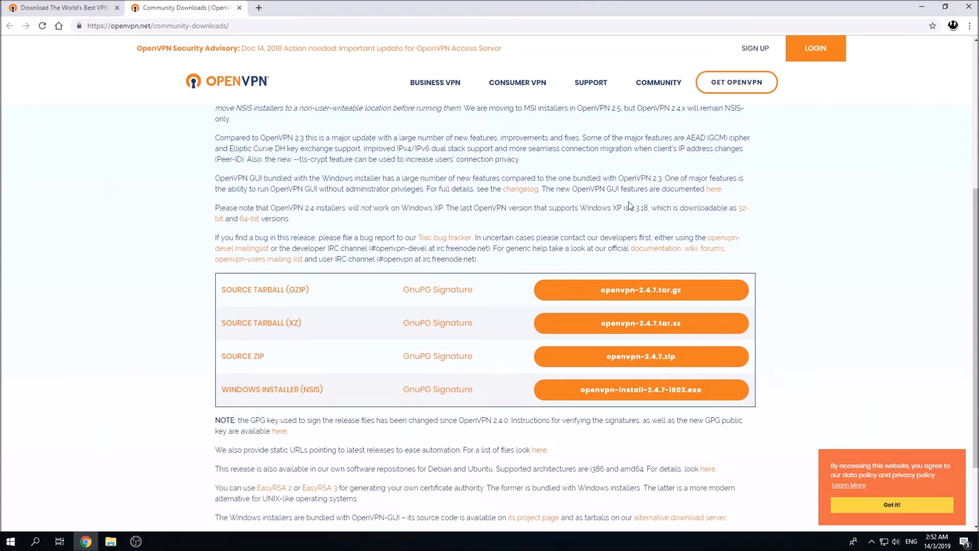
mouse_move(296, 400)
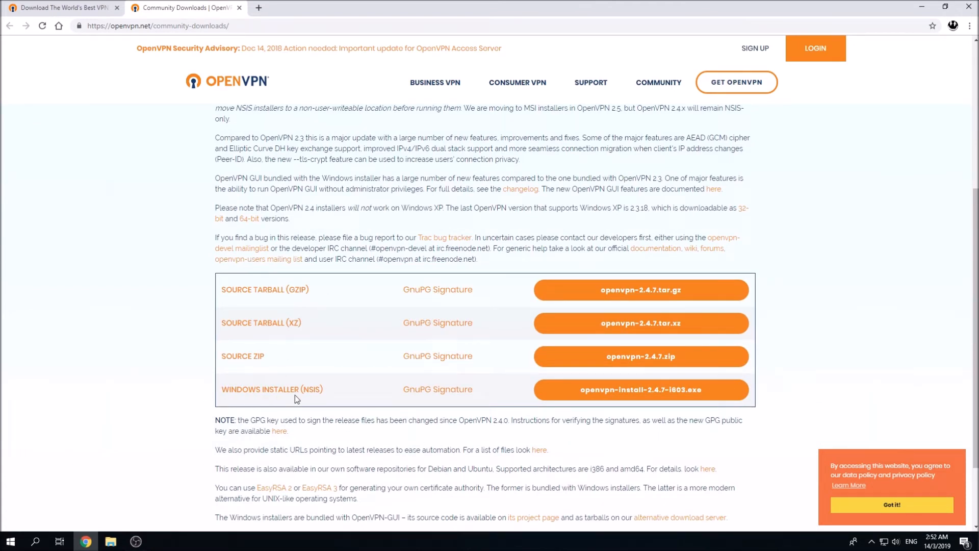
click(640, 389)
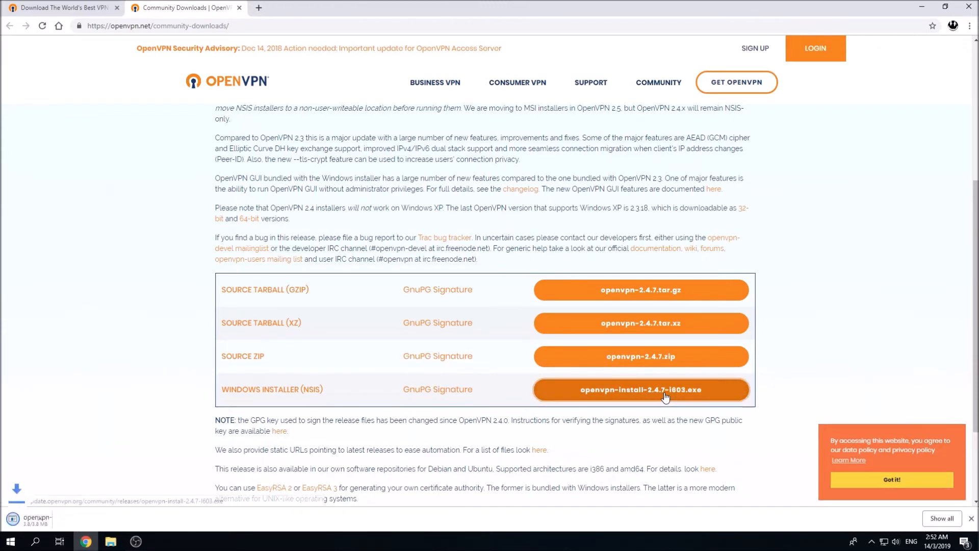
click(641, 389)
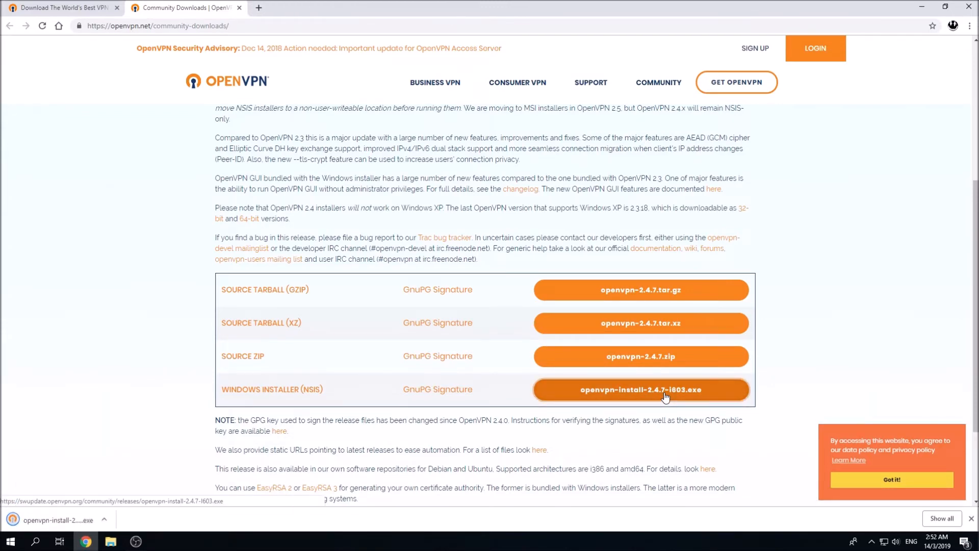
mouse_move(70, 480)
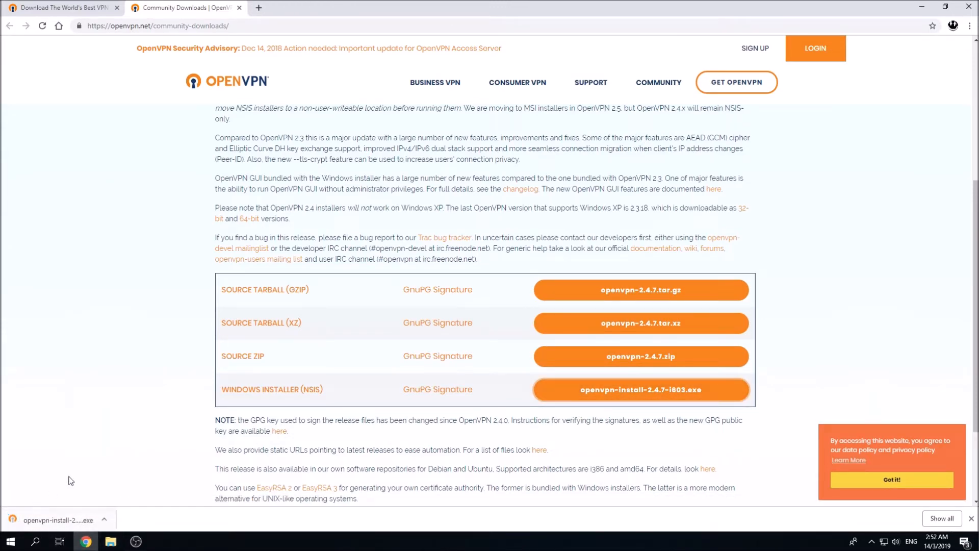
mouse_move(154, 523)
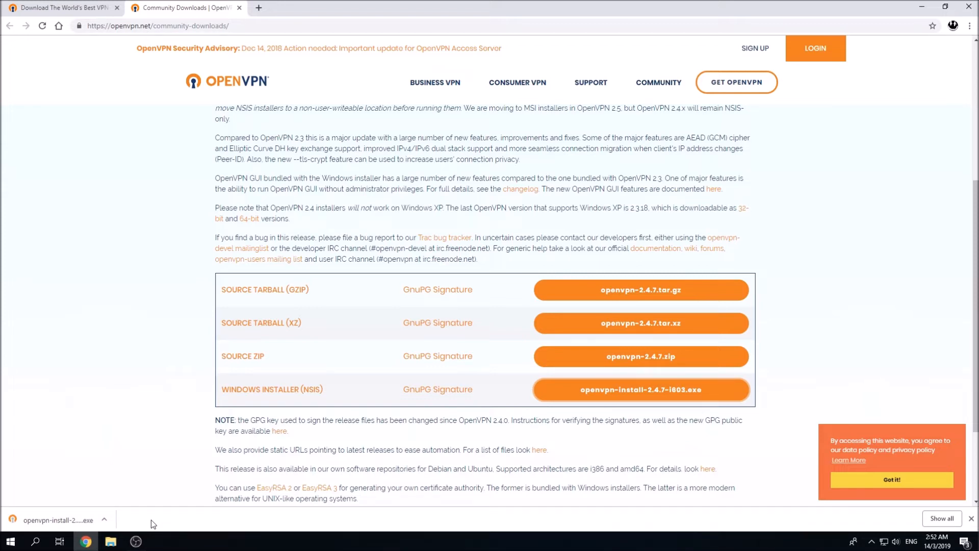
mouse_move(109, 457)
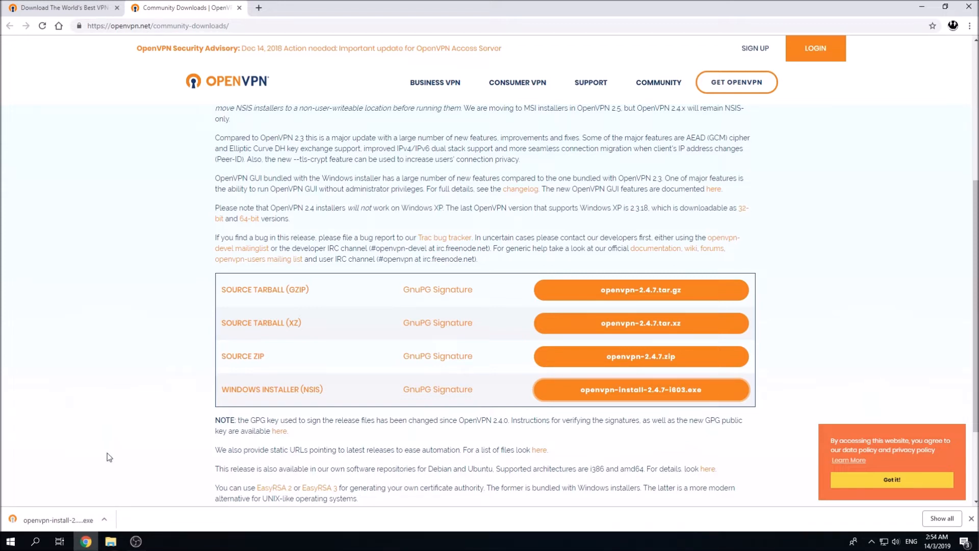
mouse_move(67, 520)
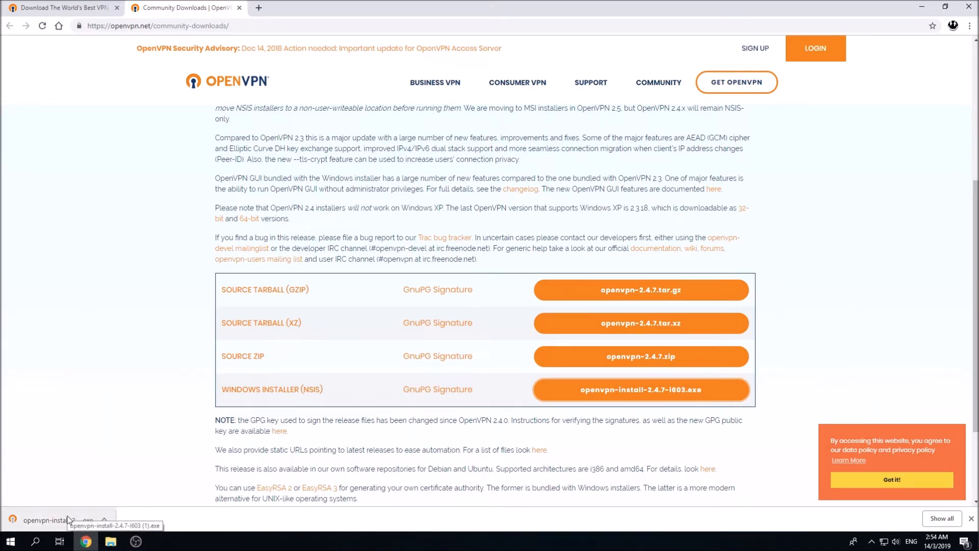
Step: Run the downloaded installer, accept the license and complete the OpenVPN 2.4.7-I603 setup wizard
click(57, 519)
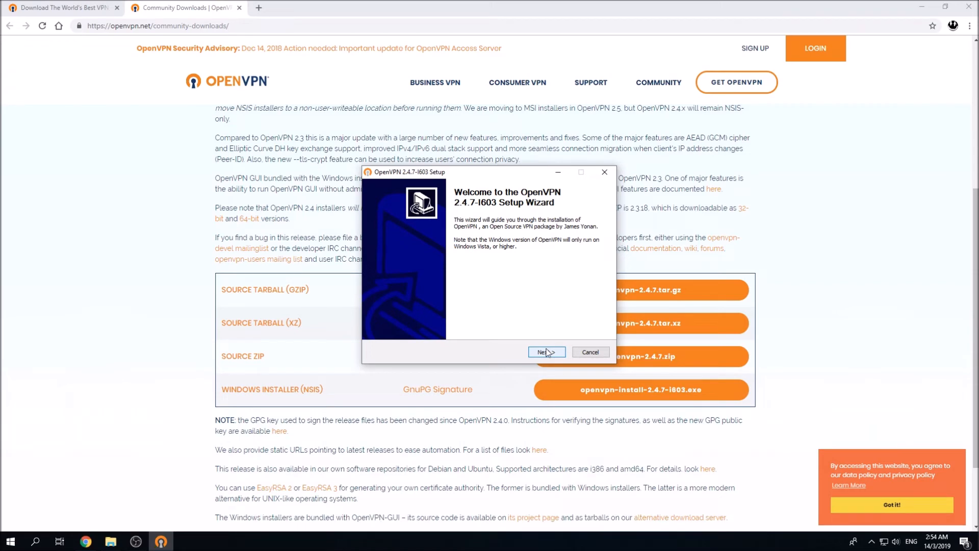
click(546, 352)
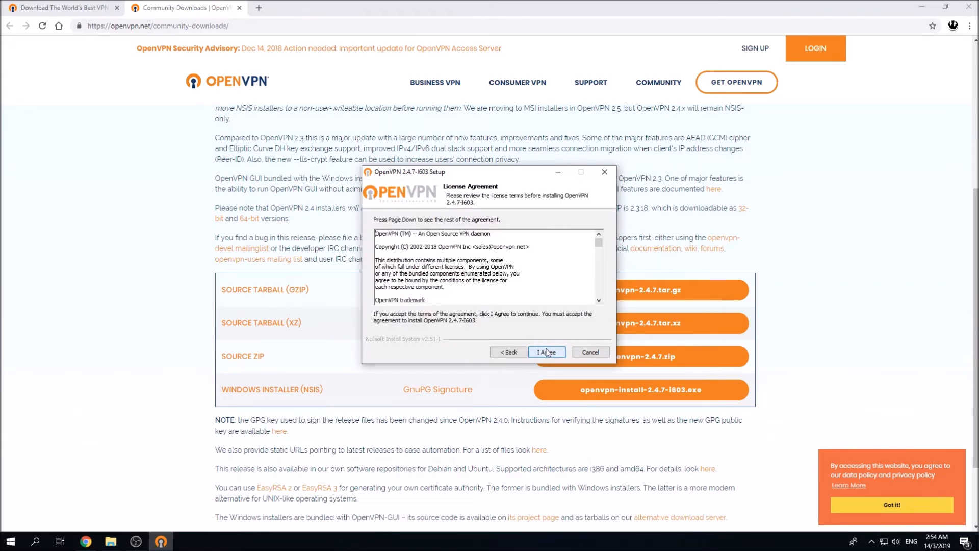
click(546, 351)
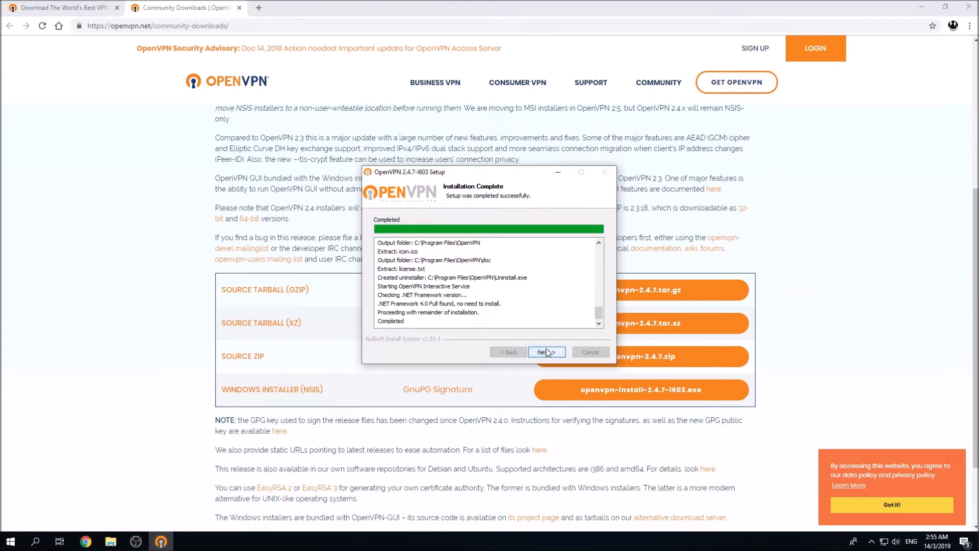
click(546, 351)
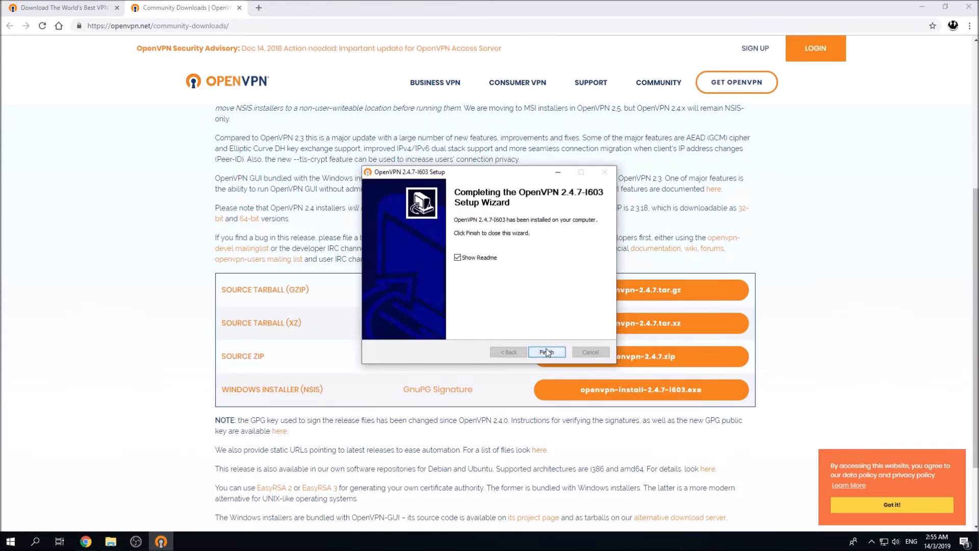
click(545, 352)
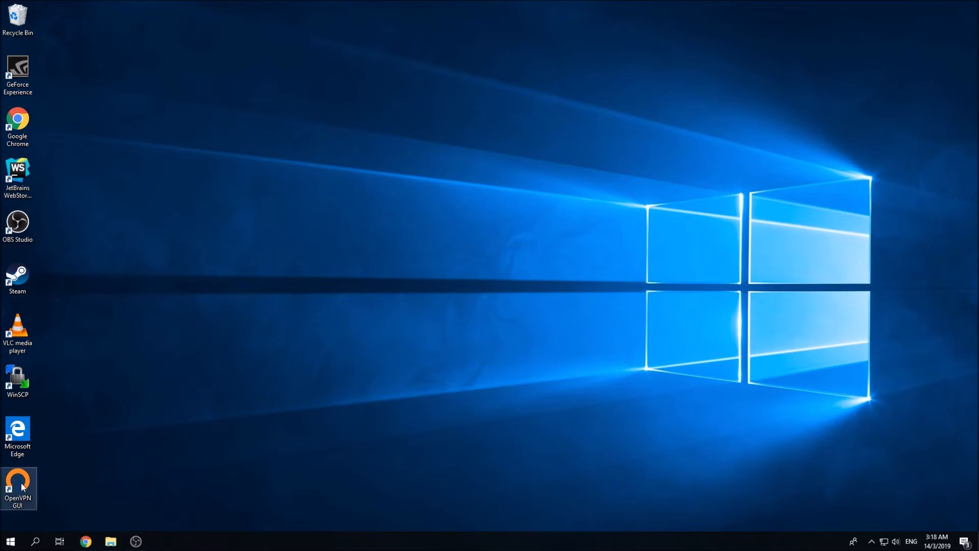
Step: Start OpenVPN GUI from the desktop, acknowledge the no-profiles warning and show its tray menu
double_click(17, 487)
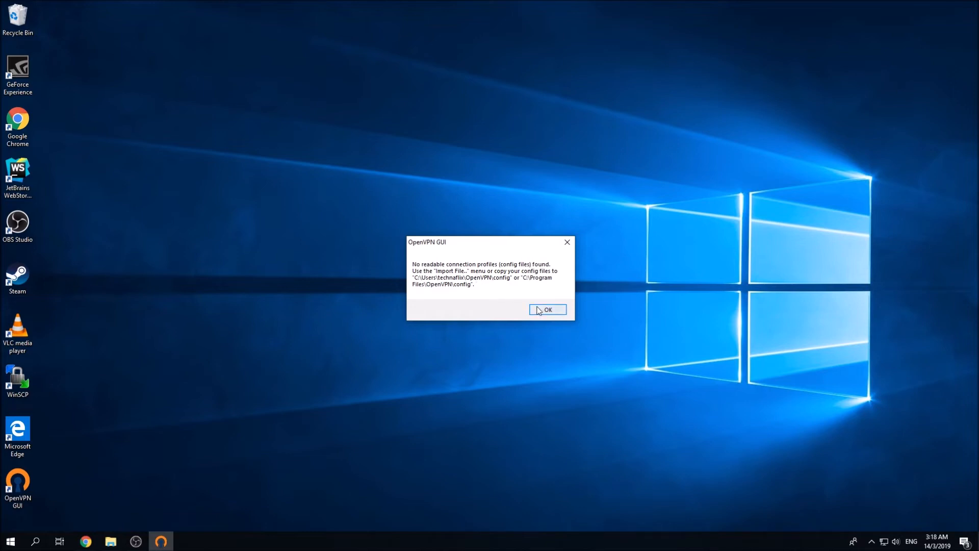
click(547, 310)
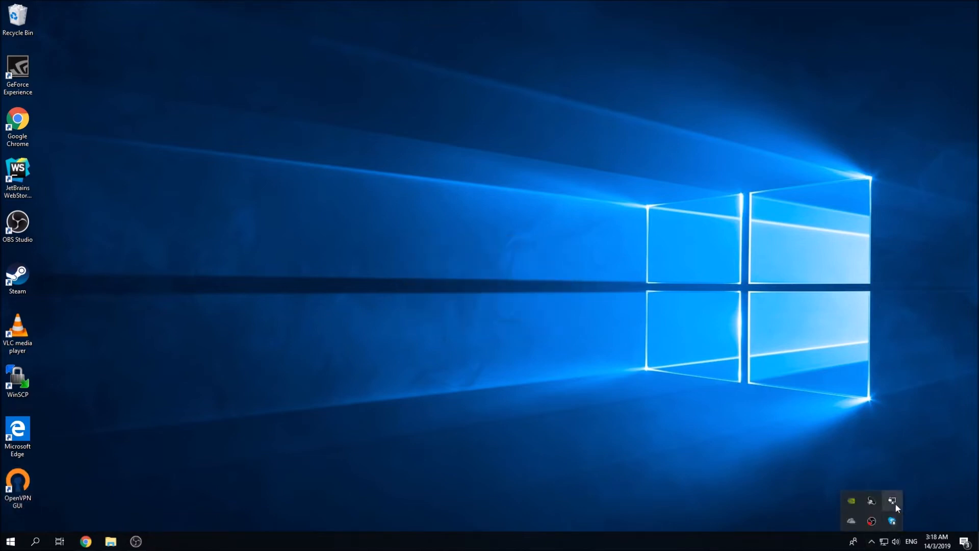
right_click(892, 521)
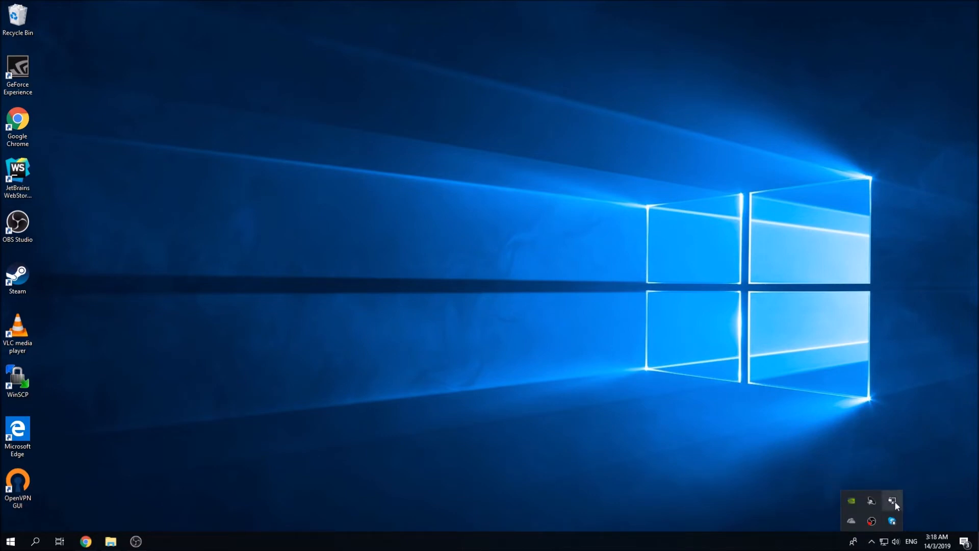
right_click(893, 500)
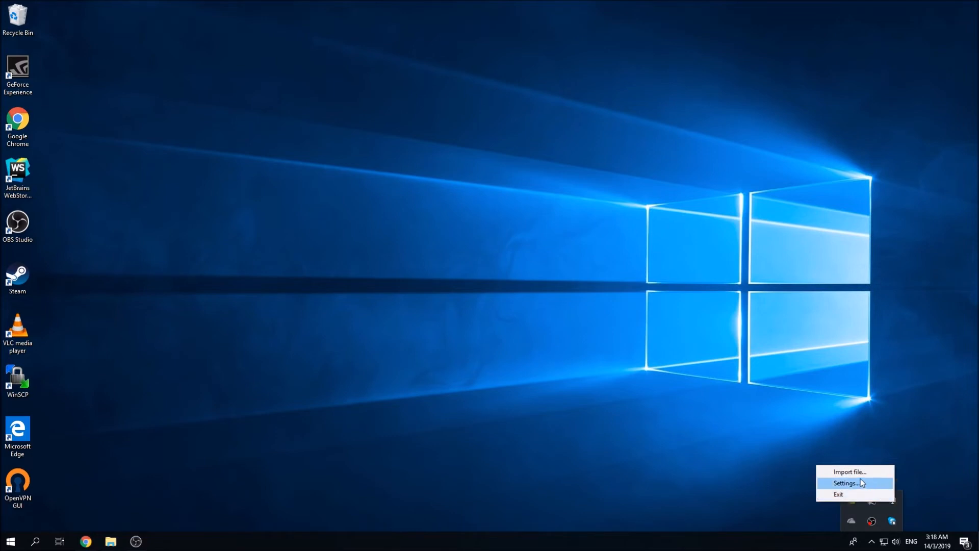
mouse_move(850, 471)
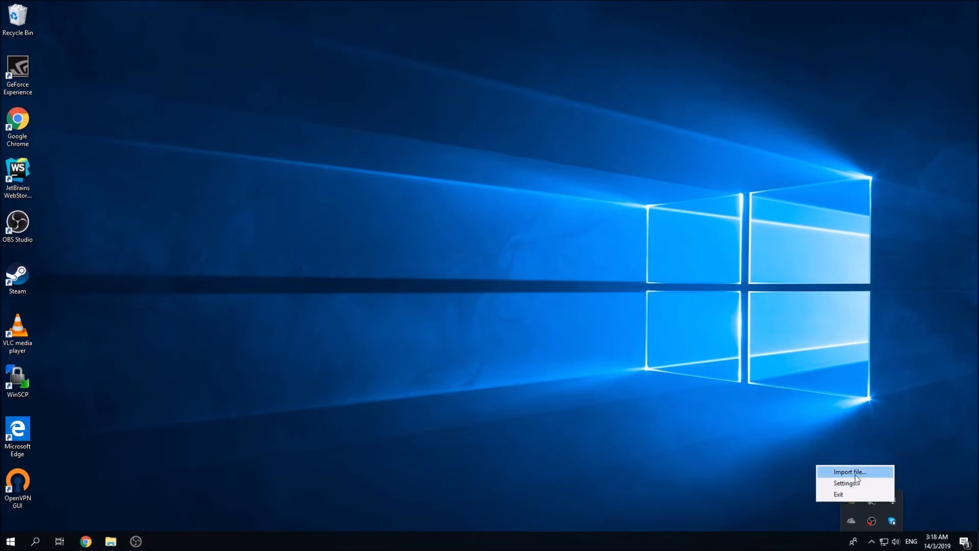
Step: Import test.ovpn from Downloads and acknowledge the successful-import message
click(850, 471)
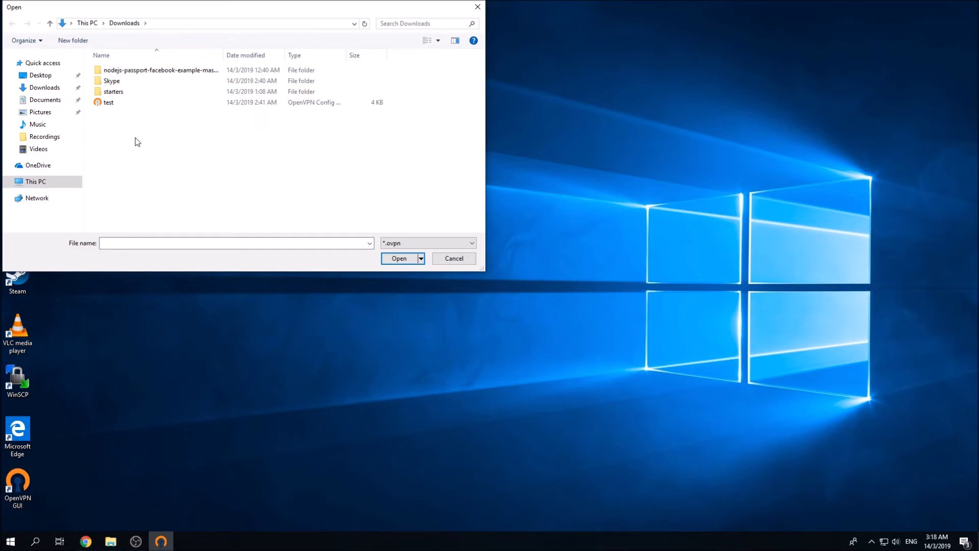
click(109, 102)
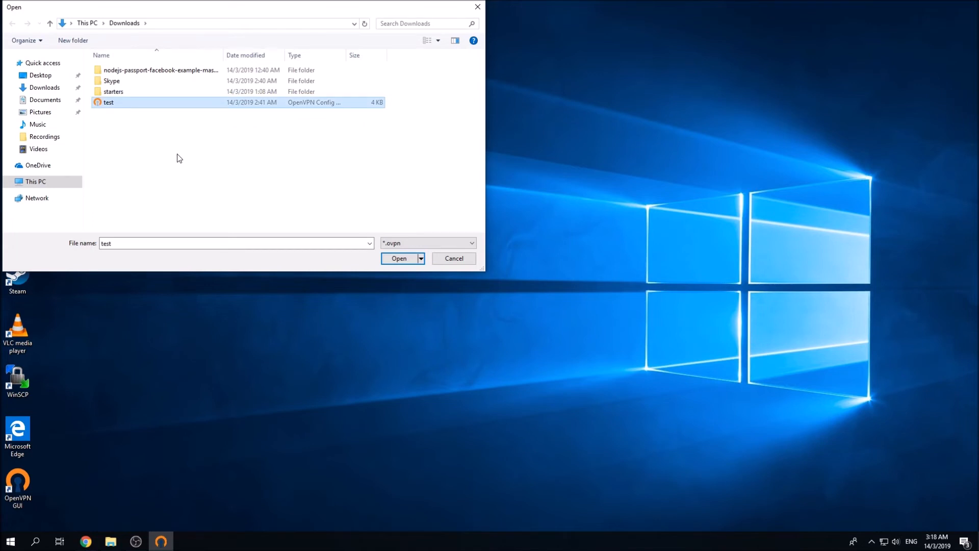
click(399, 258)
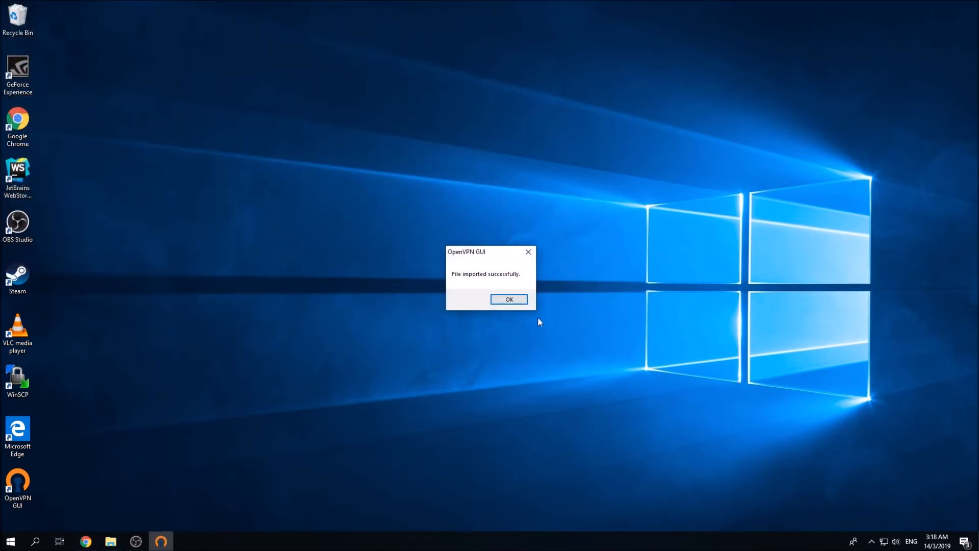
click(507, 298)
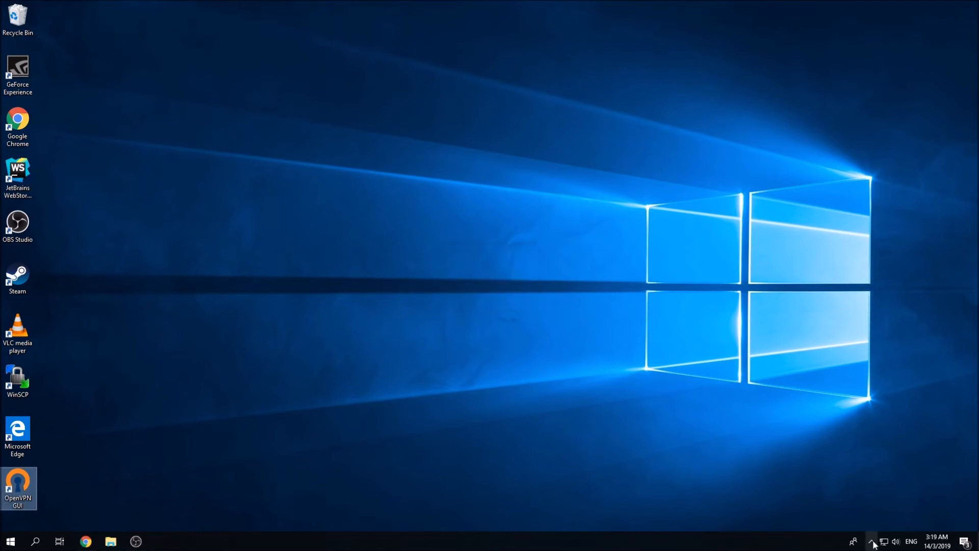
Step: Connect the test profile from the OpenVPN tray menu so the login prompt appears
right_click(895, 502)
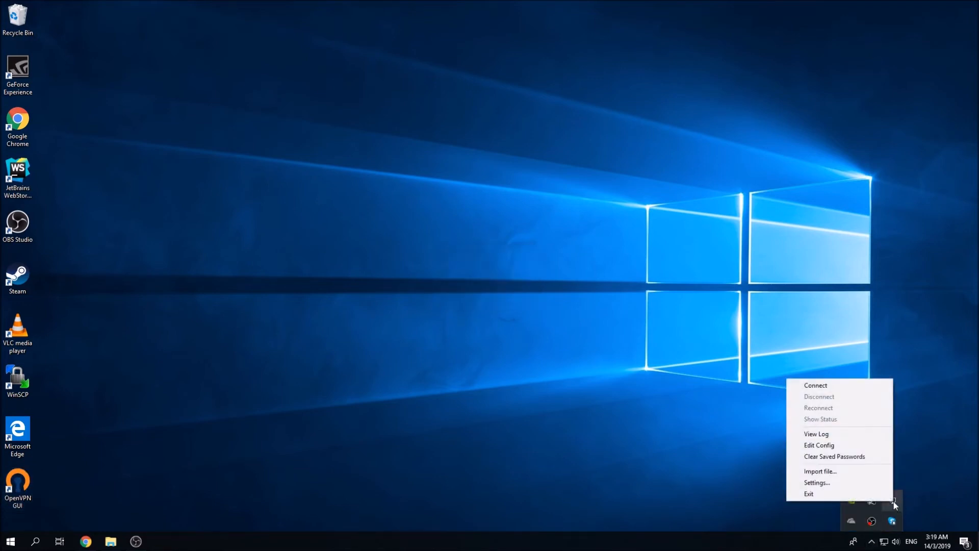
mouse_move(820, 389)
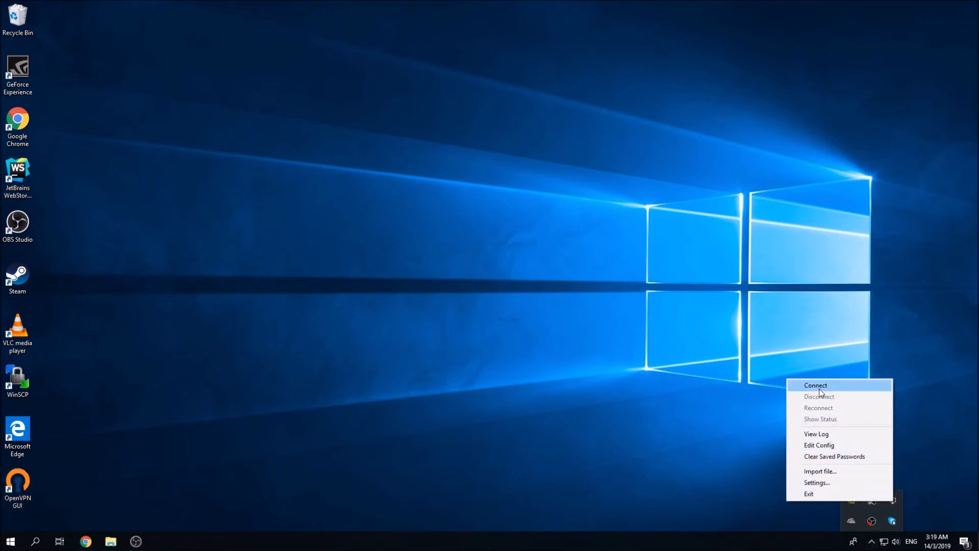
mouse_move(847, 432)
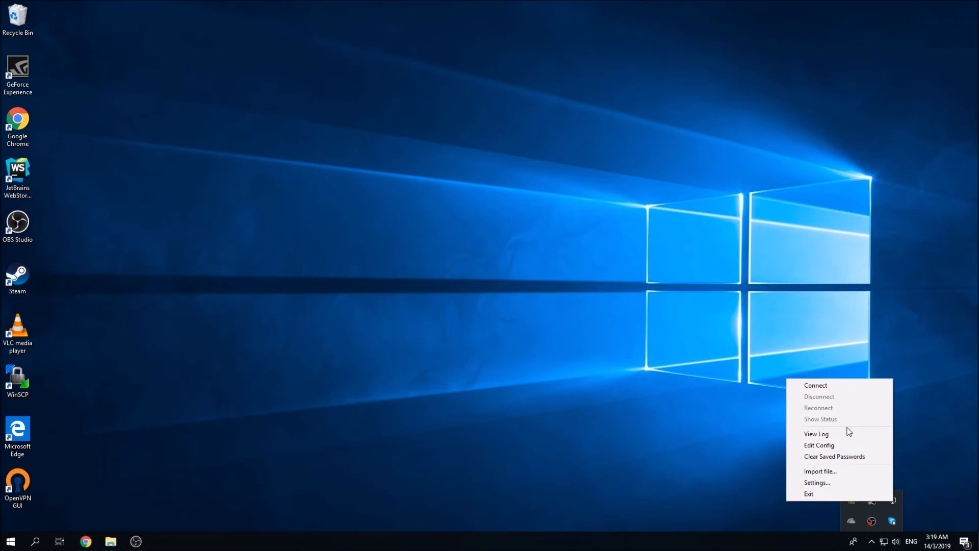
mouse_move(835, 386)
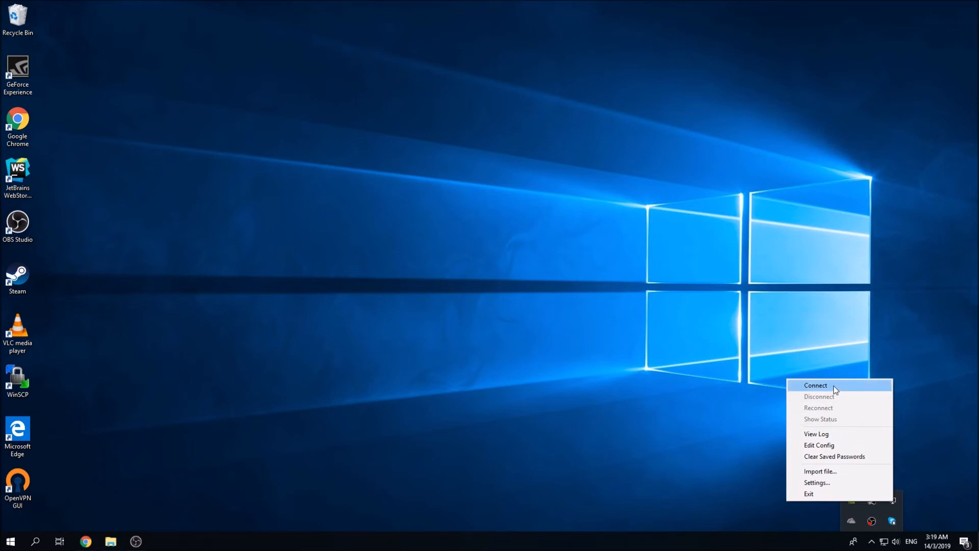
click(815, 384)
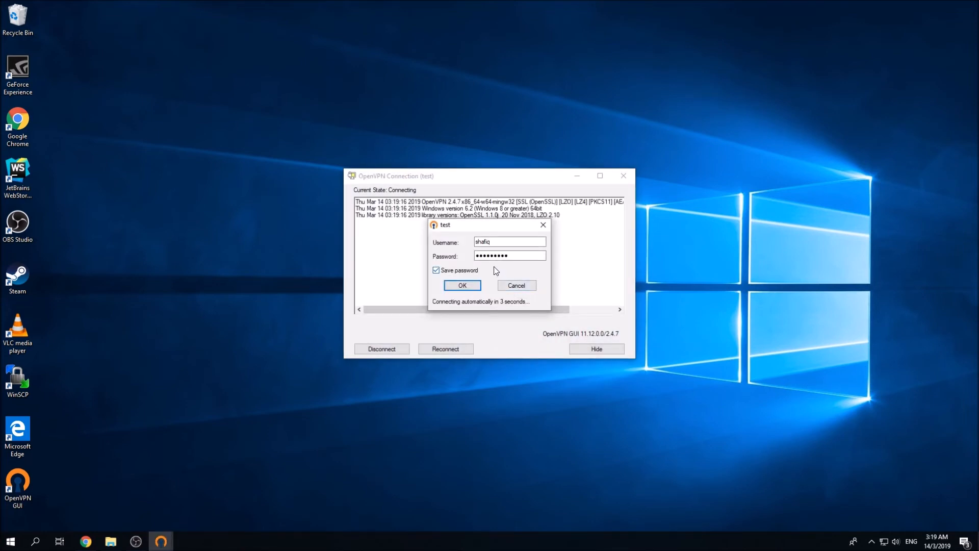
Step: Submit the prefilled login, get IP 10.8.0.10 assigned and hide the connection log window
click(462, 286)
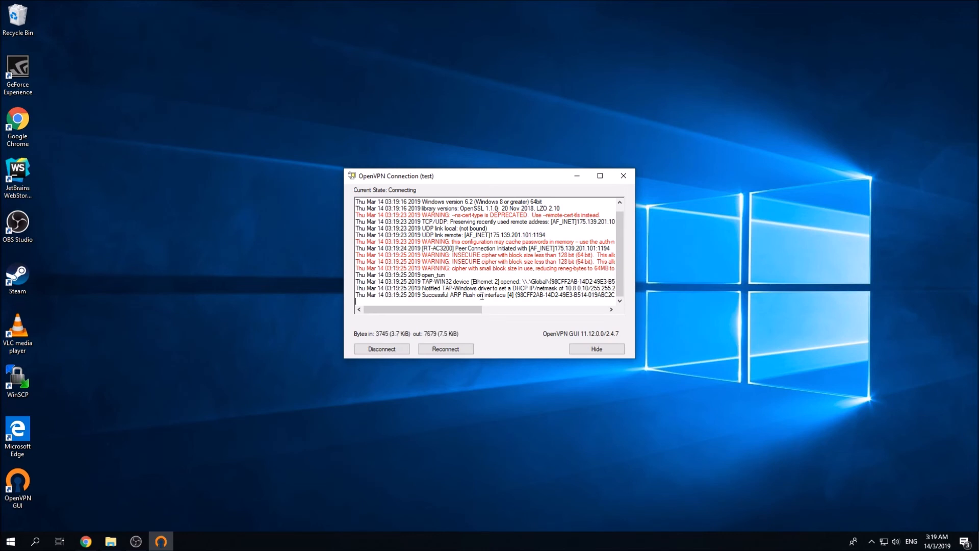
click(594, 348)
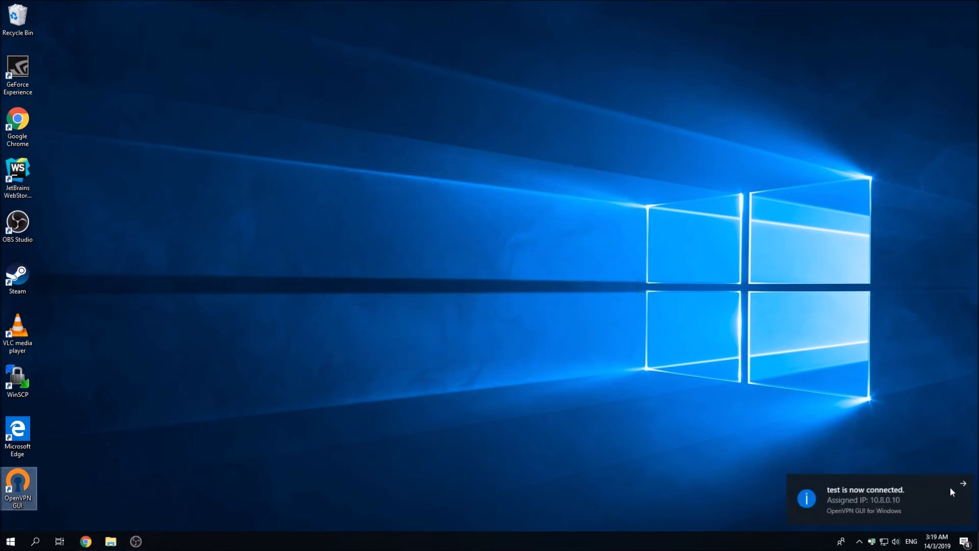
mouse_move(799, 452)
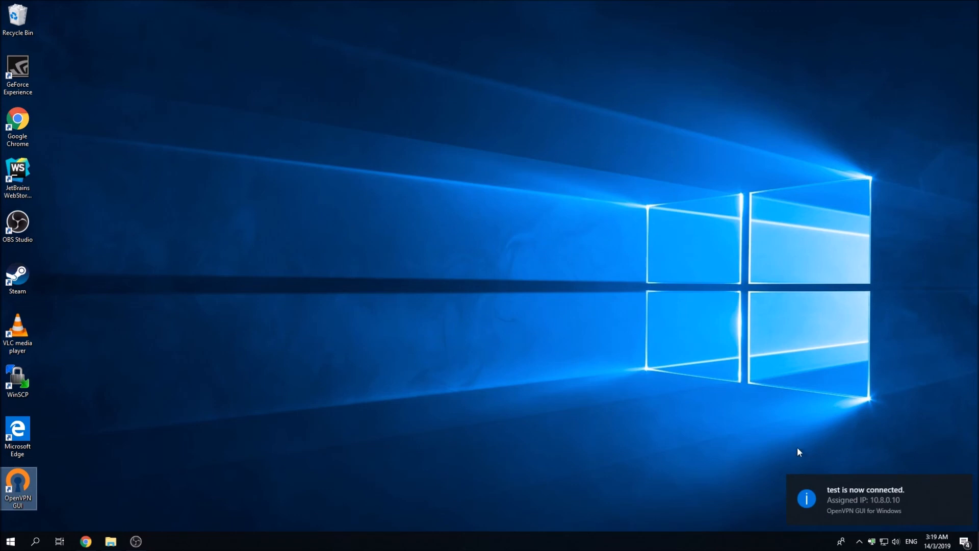